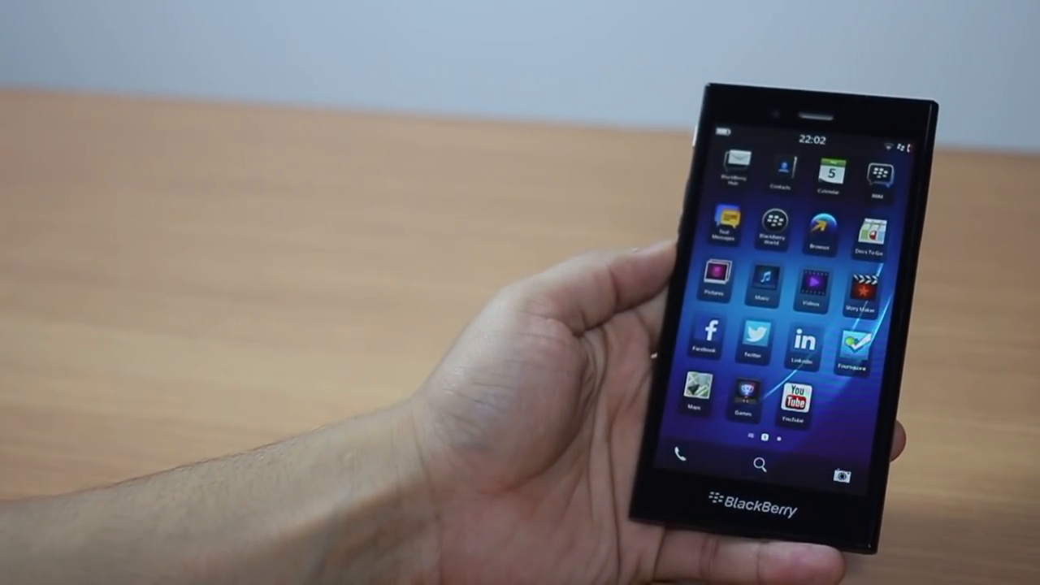
# - Bring up the BlackBerry Hub unified inbox from the home screen
pyautogui.click(730, 171)
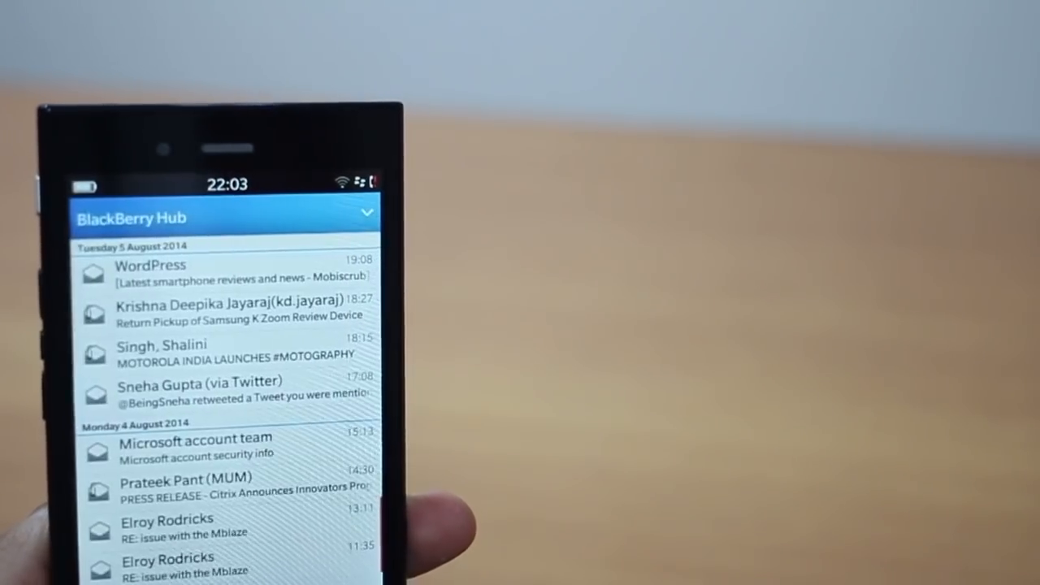
# - Start a new email from the Hub actions, discard the draft, then launch Voice Control
pyautogui.click(367, 215)
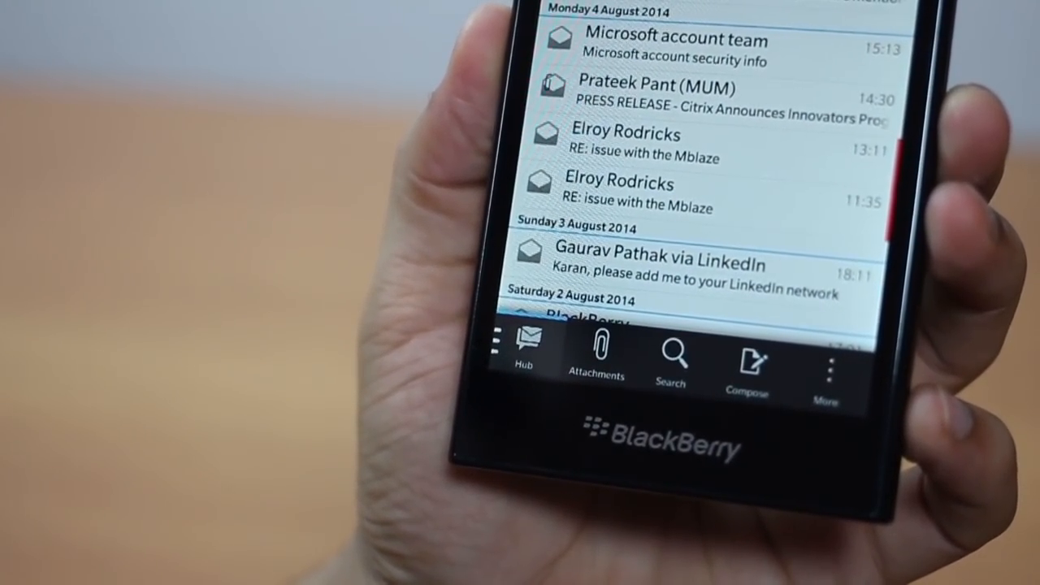
pyautogui.click(748, 354)
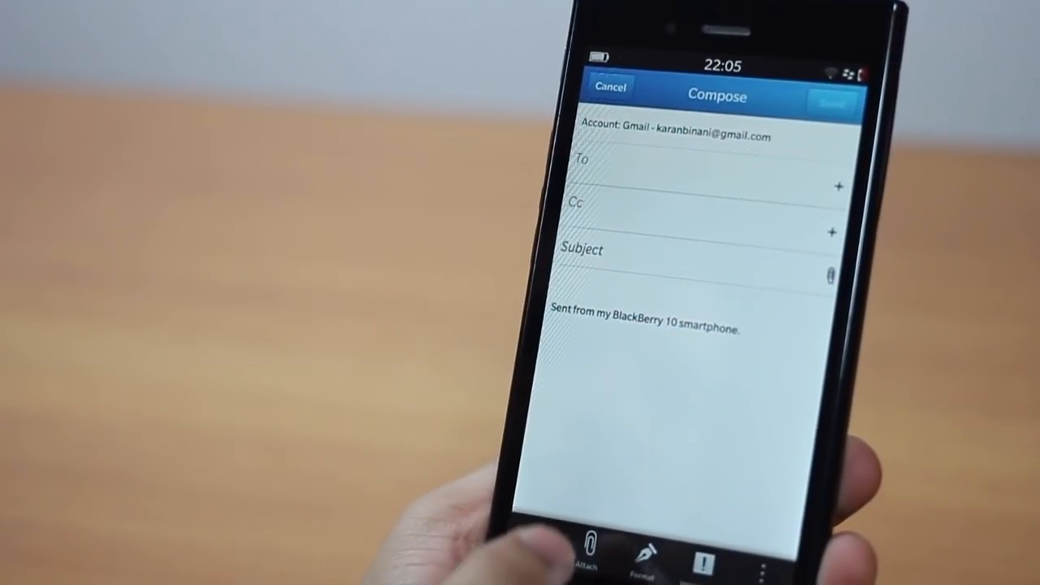
pyautogui.click(579, 544)
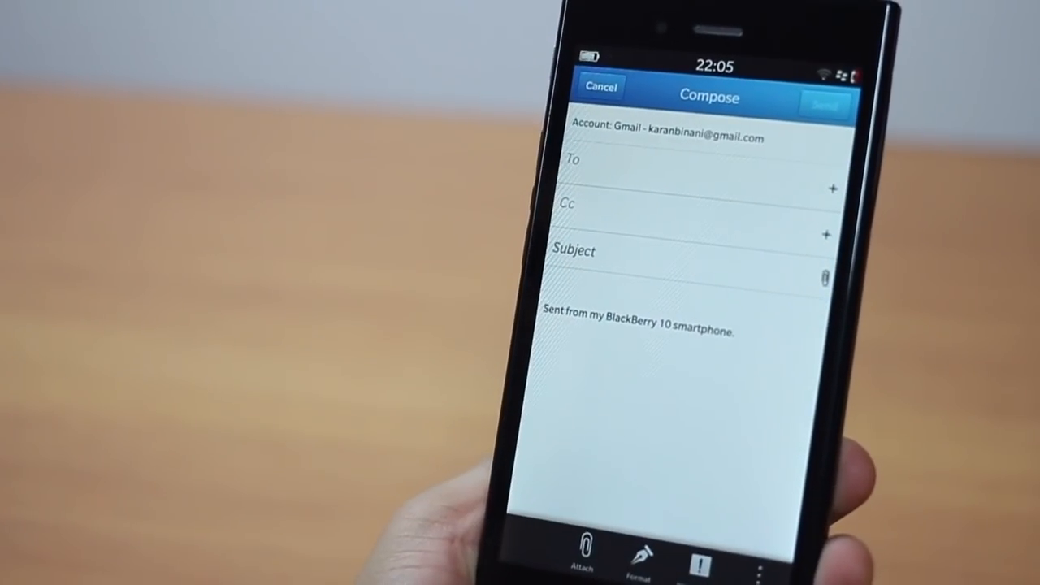
pyautogui.click(602, 88)
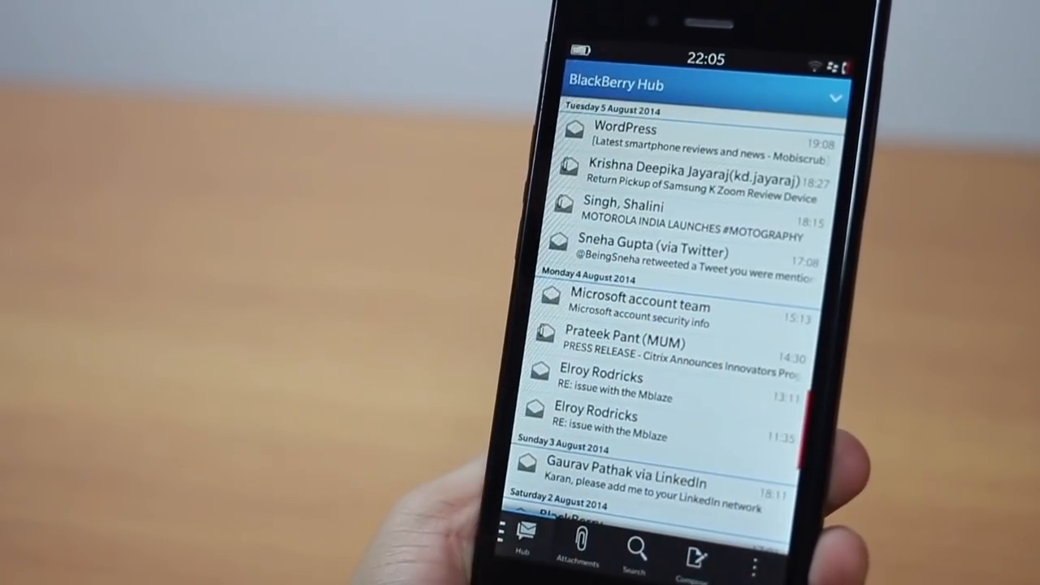
pyautogui.scroll(-3)
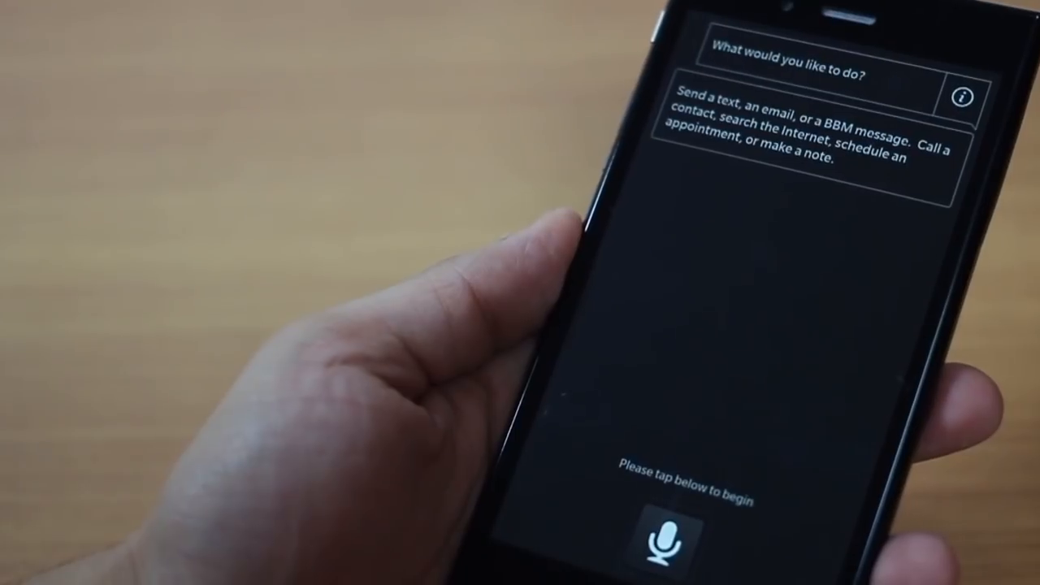
# - Leave the voice prompt and show the Samsung phone's home screen for comparison
pyautogui.click(659, 545)
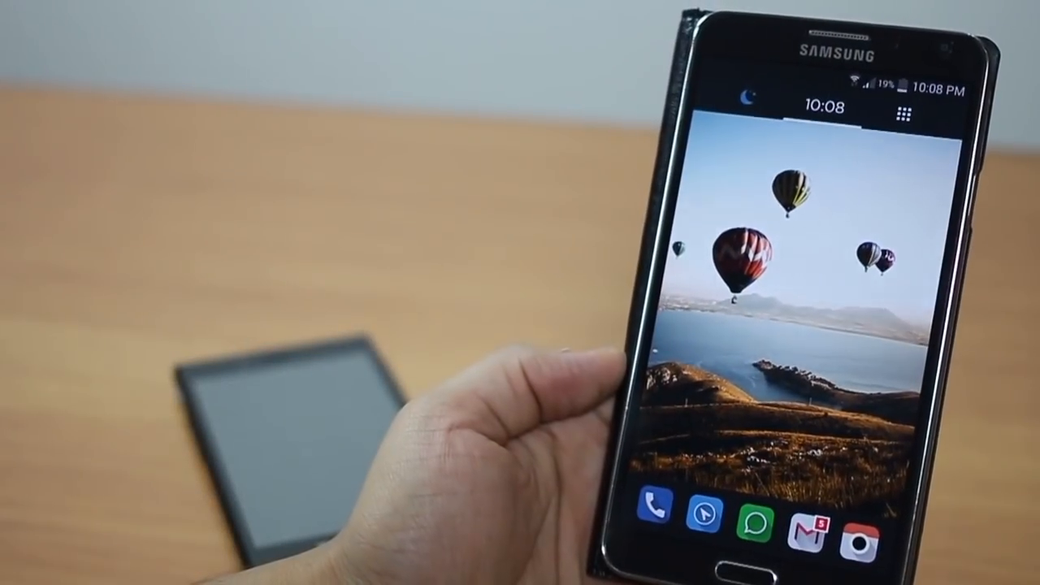
# - Return to the BlackBerry and bring up its Setup screen with Accounts, Wi-Fi and Settings
pyautogui.click(653, 524)
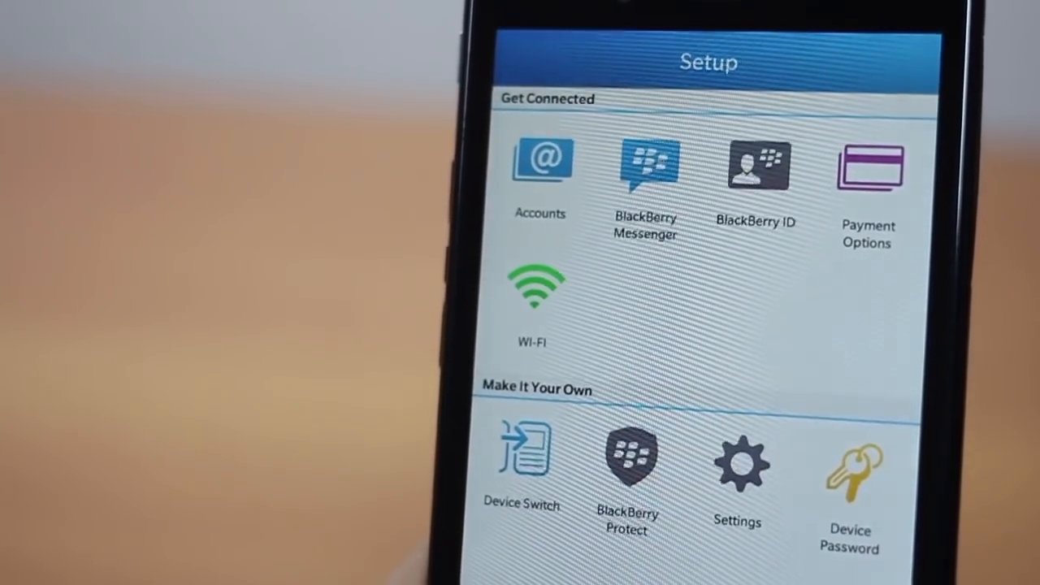
# - Enter System Settings and view Notifications > Applications Notifications
pyautogui.click(738, 464)
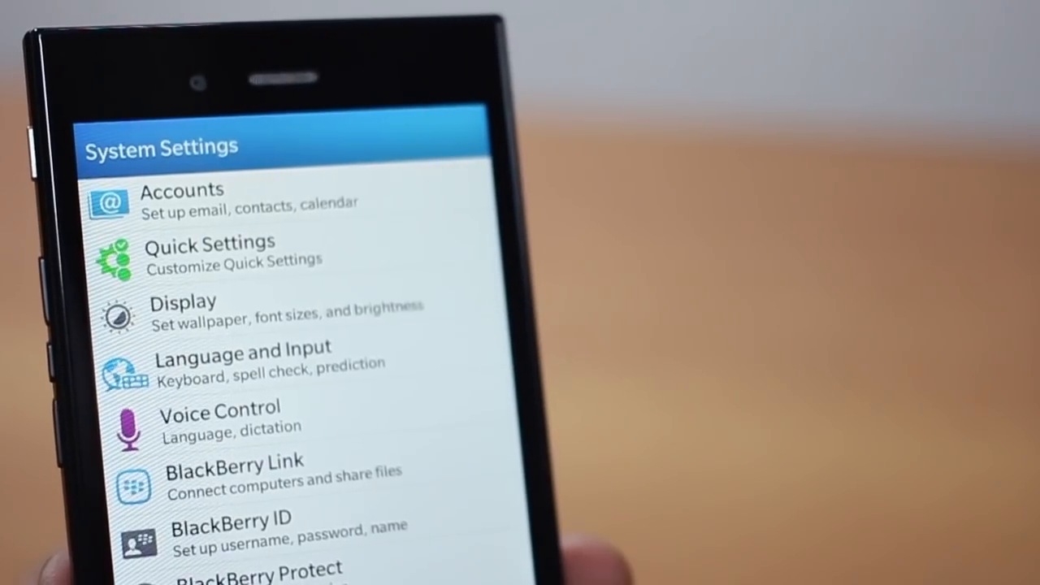
pyautogui.scroll(-3)
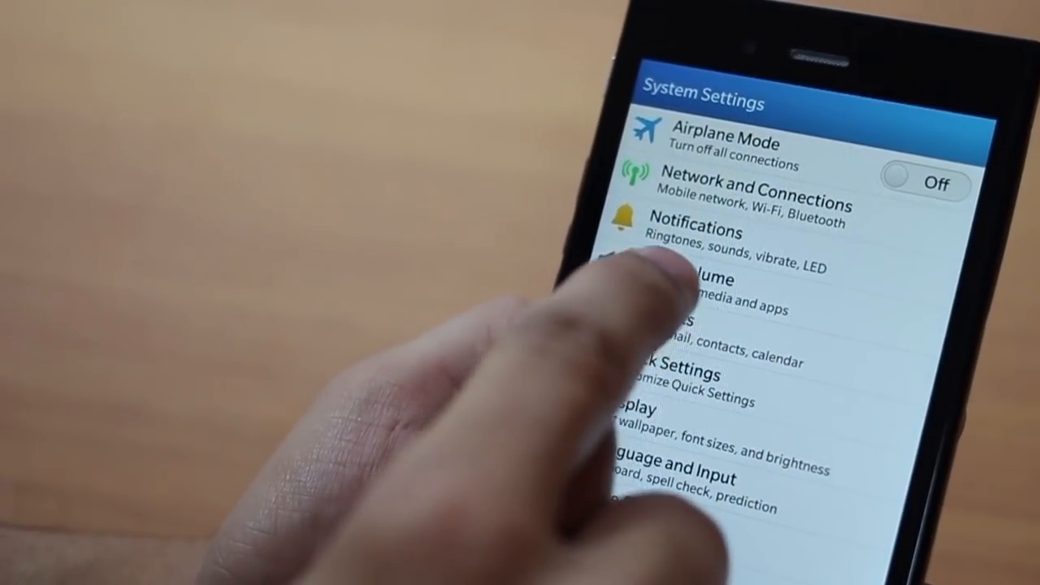
pyautogui.click(707, 292)
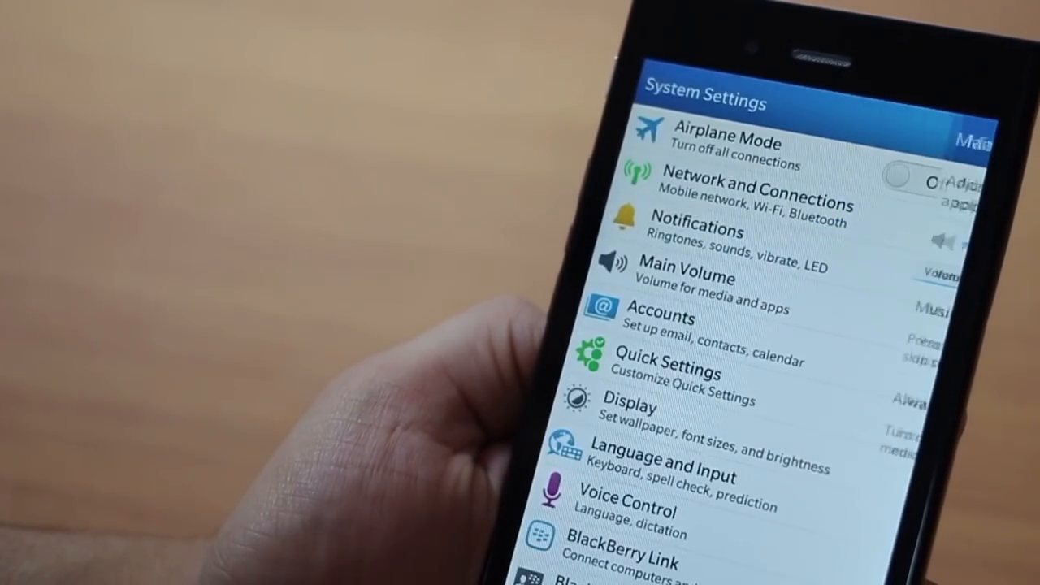
pyautogui.click(695, 231)
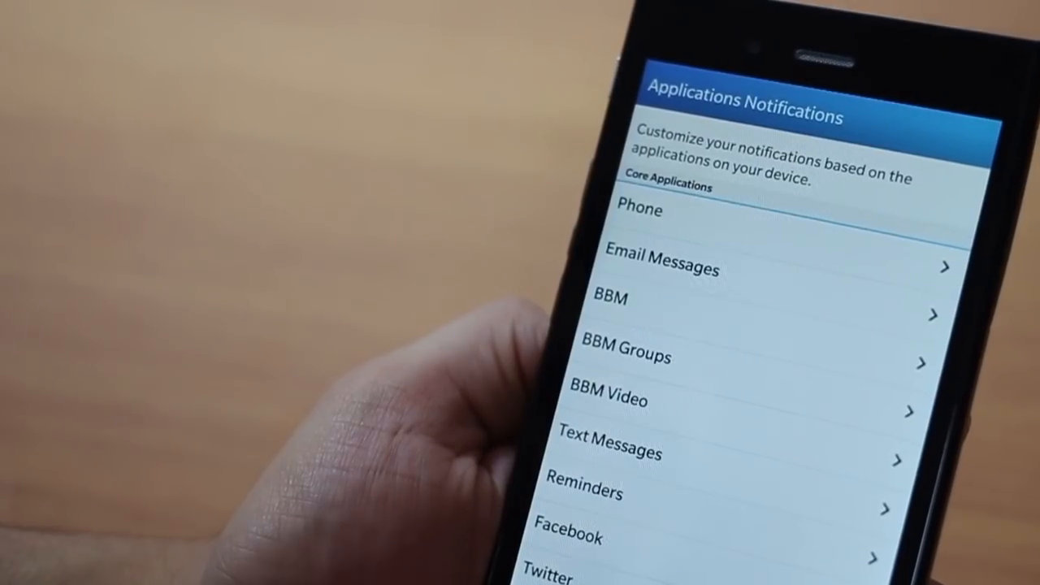
# - Go back to the main settings list and enter the Display settings
pyautogui.click(639, 211)
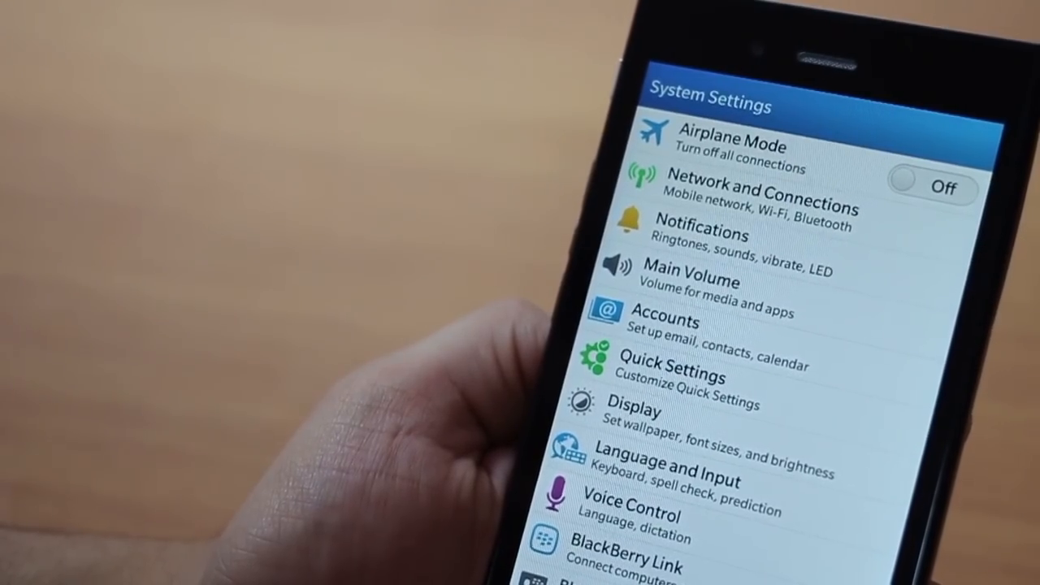
pyautogui.click(642, 409)
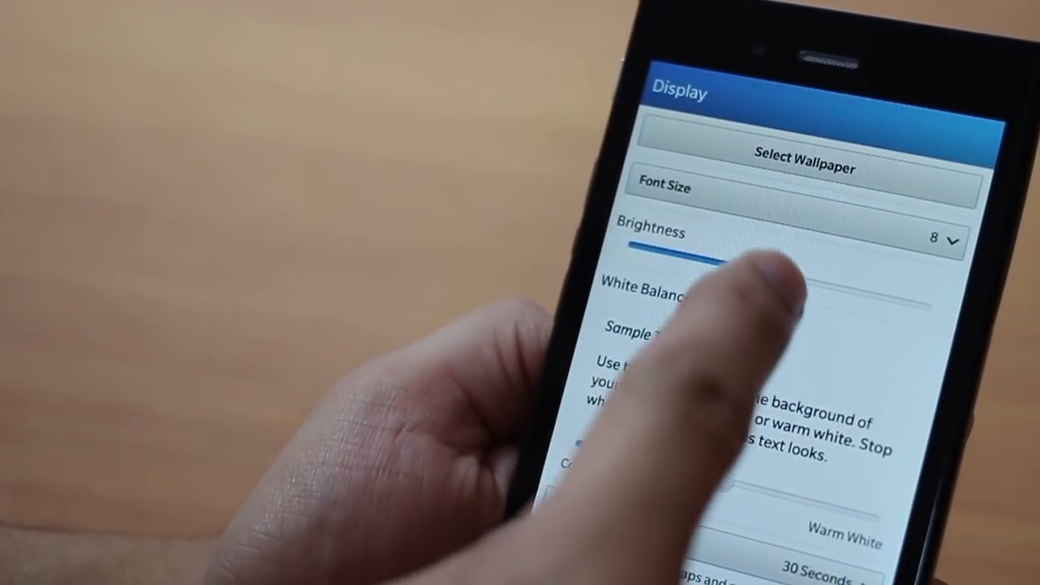
# - Raise the brightness slider and nudge white balance toward Cool White
pyautogui.moveTo(707, 301); pyautogui.dragTo(910, 296)
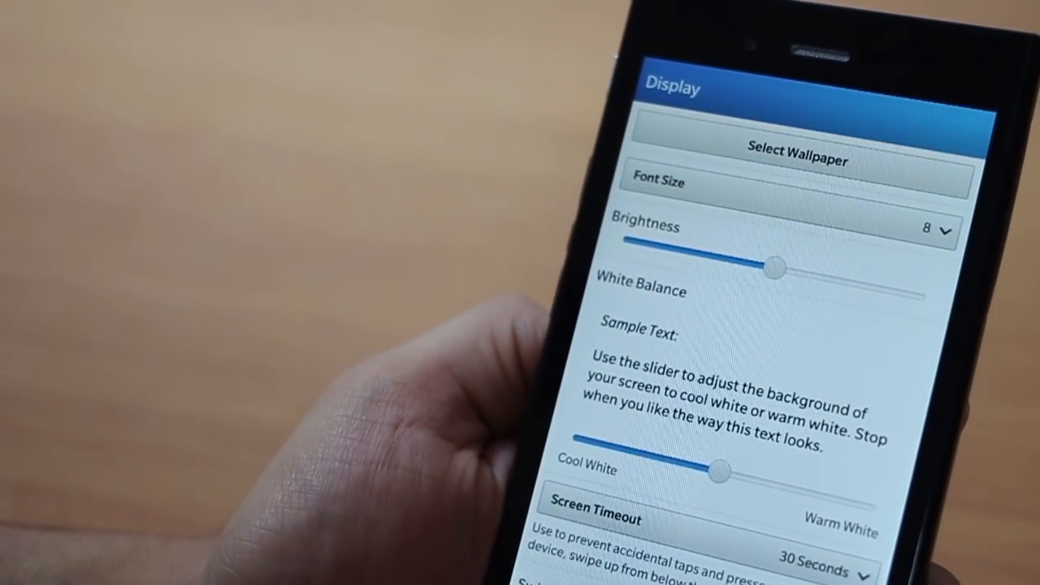
pyautogui.moveTo(719, 470); pyautogui.dragTo(650, 455)
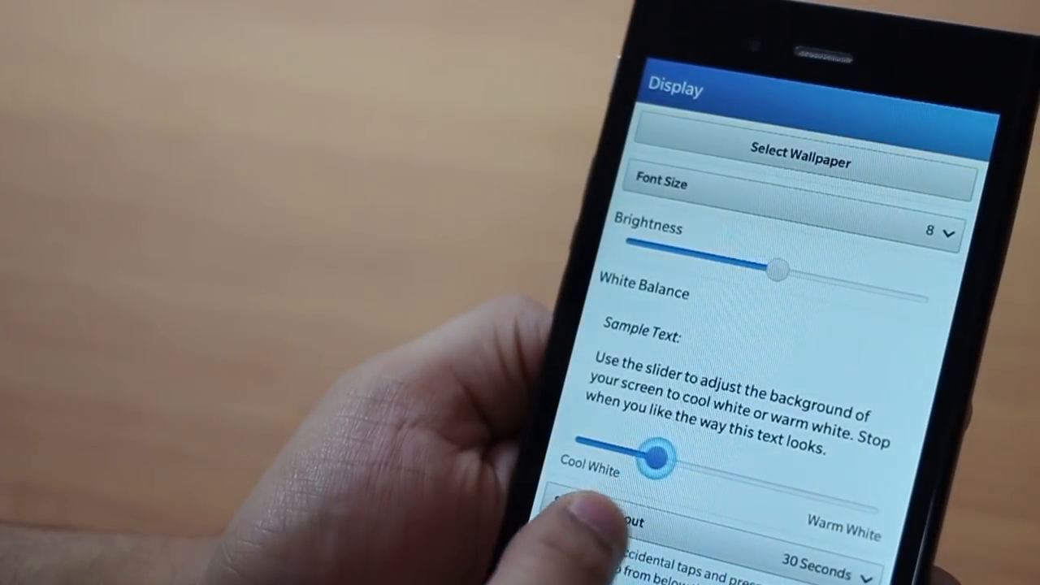
pyautogui.moveTo(653, 459); pyautogui.dragTo(686, 468)
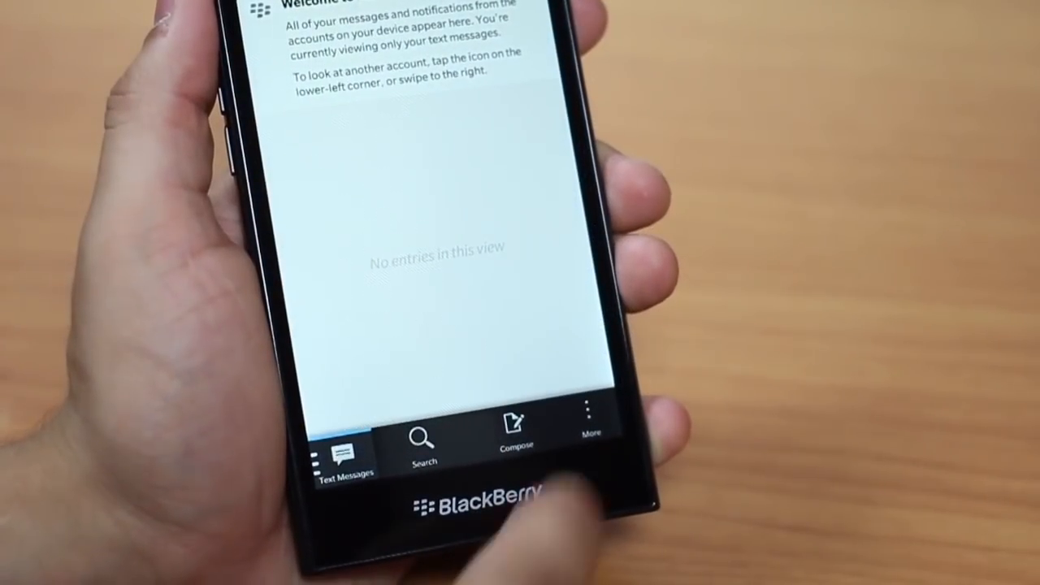
# - Compose a new message reading 'It's got a' using the keyboard's word predictions
pyautogui.click(515, 426)
pyautogui.write("It's g")
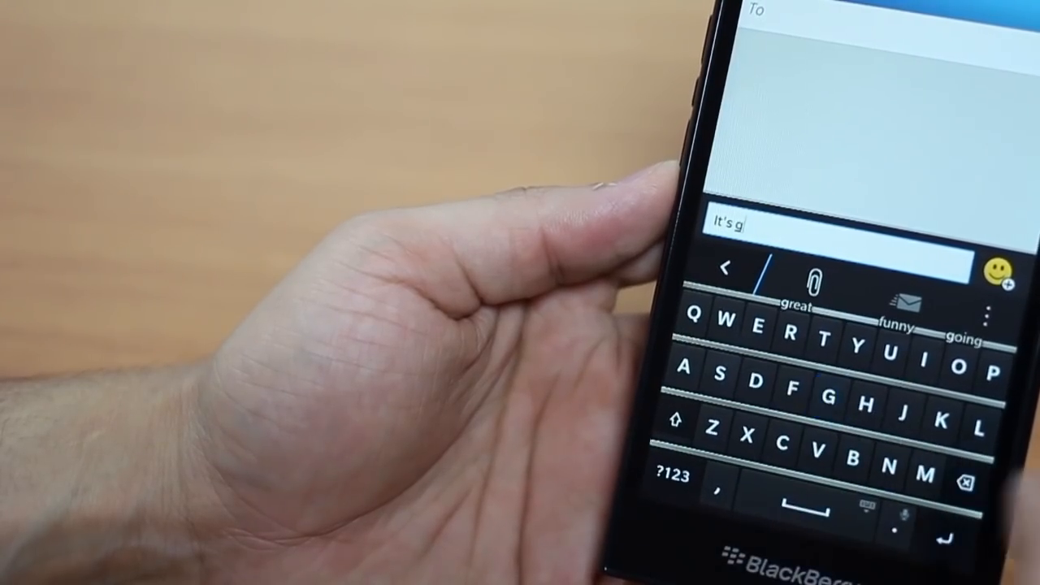
pyautogui.write('ot a')
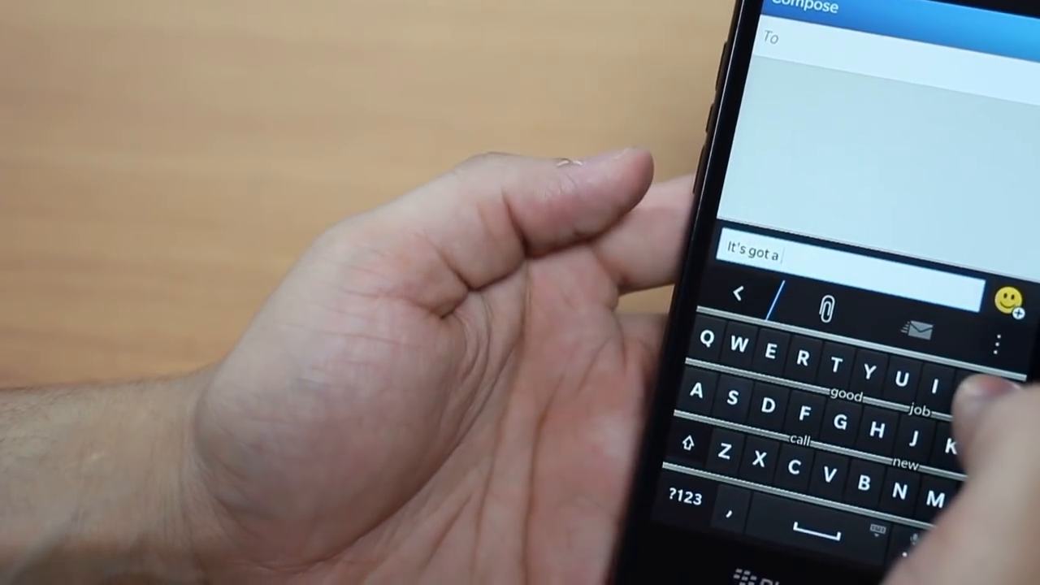
pyautogui.write('pre')
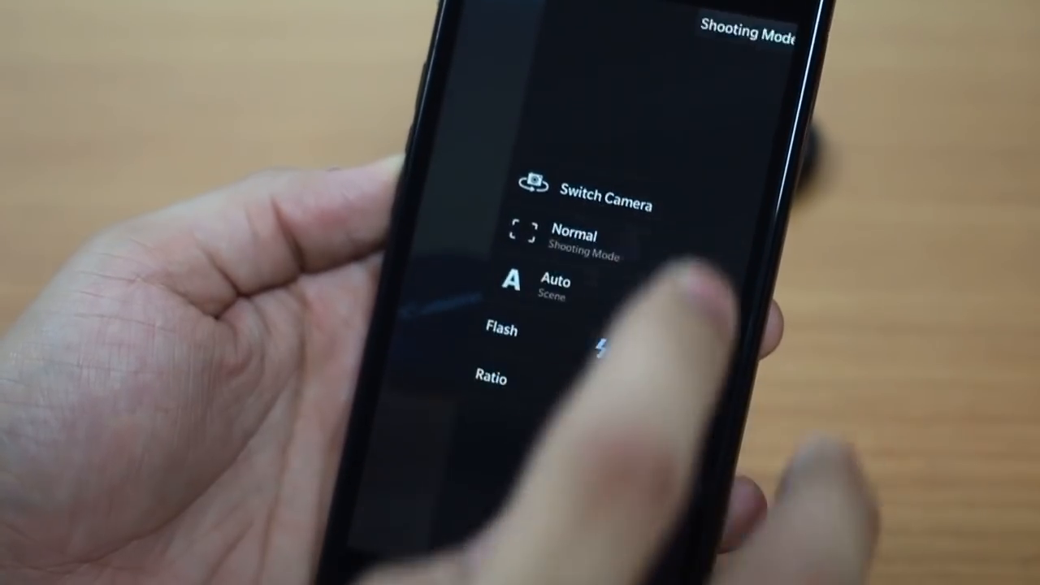
# - List the camera shooting modes Normal, Stabilization, Burst and HDR, then move to BlackBerry World
pyautogui.click(569, 236)
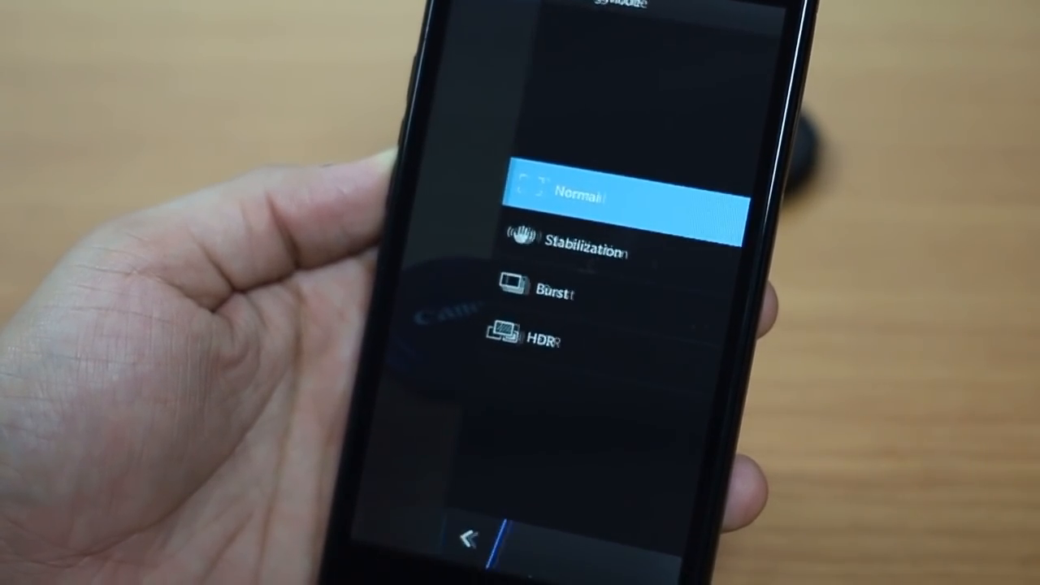
pyautogui.click(474, 540)
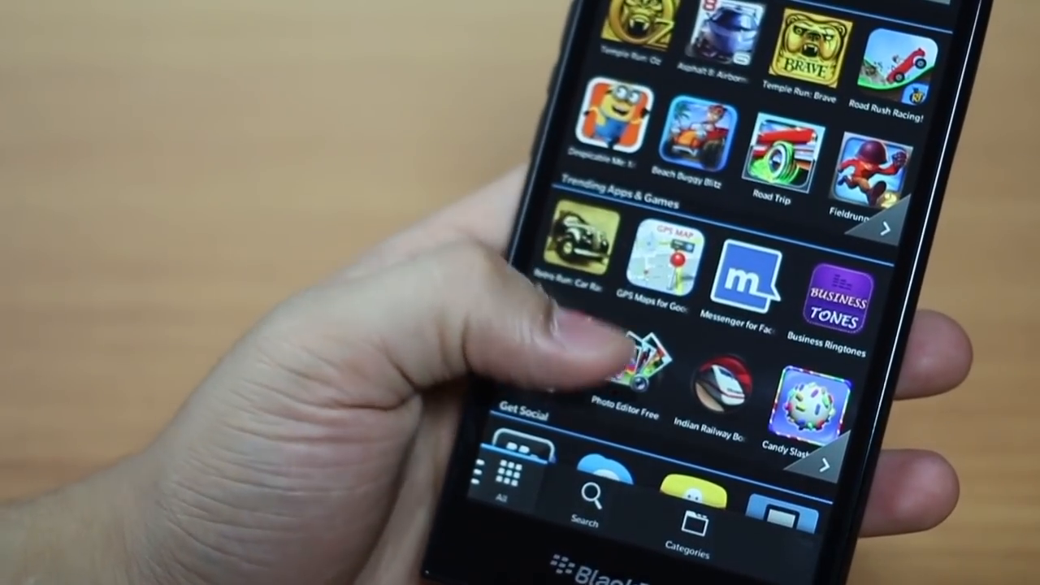
# - Scroll down BlackBerry World's free apps list past WhatsApp, Facebook, Skype and FastTube
pyautogui.scroll(-3)
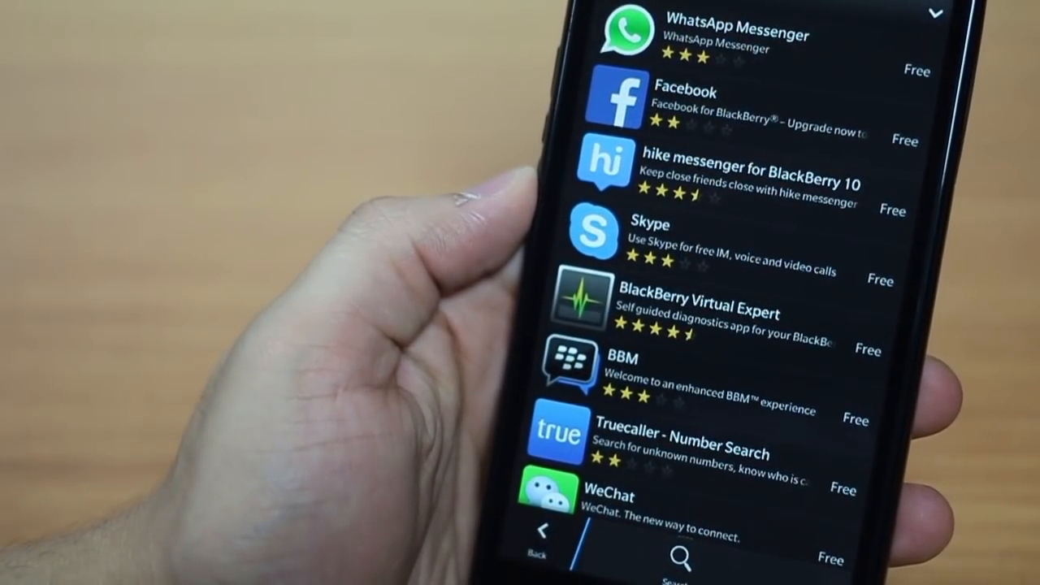
pyautogui.scroll(-3)
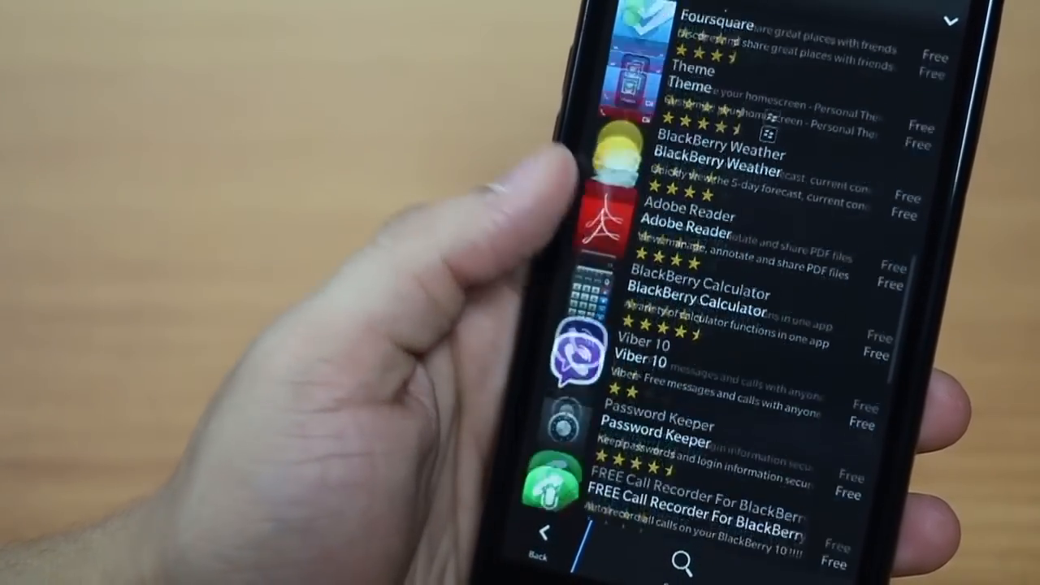
pyautogui.scroll(-3)
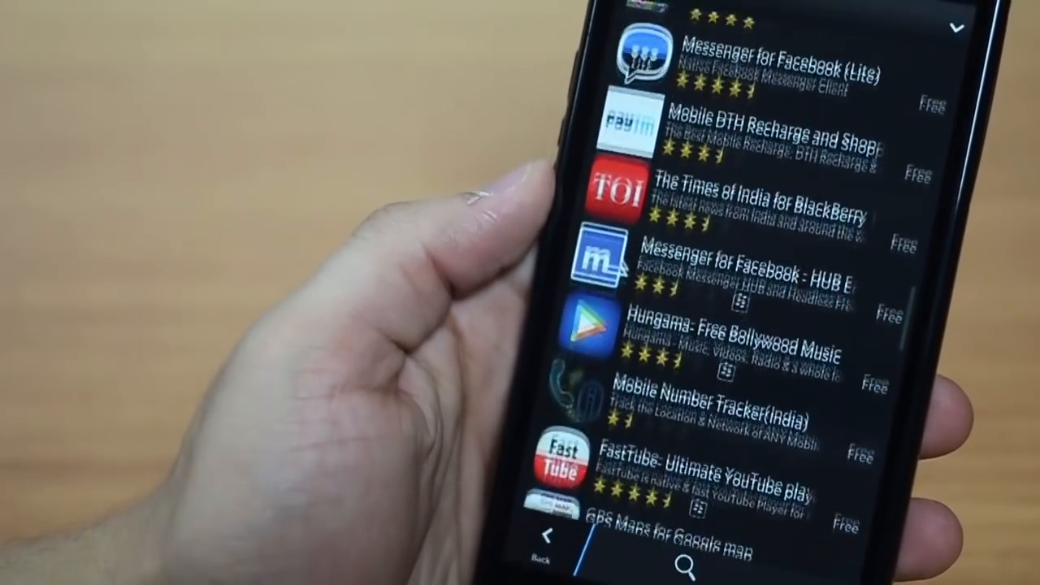
pyautogui.scroll(-3)
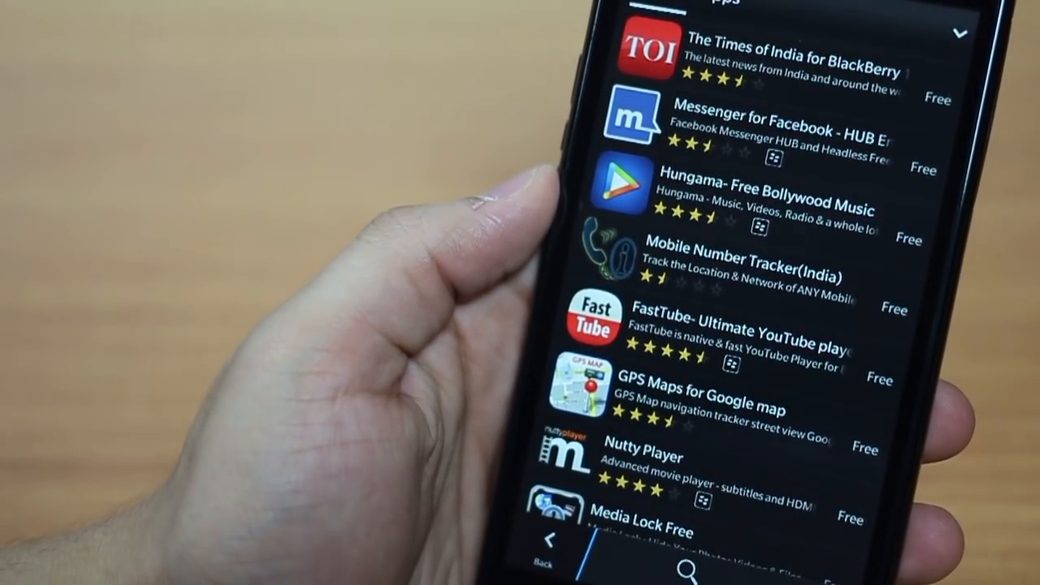